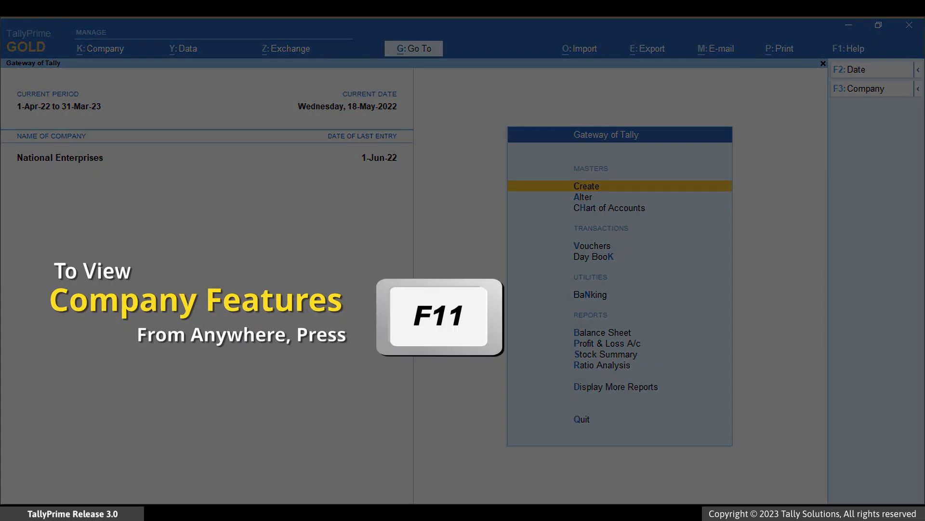
- Bring up the company features settings from the Gateway of Tally
{"action": "key", "text": "F11"}
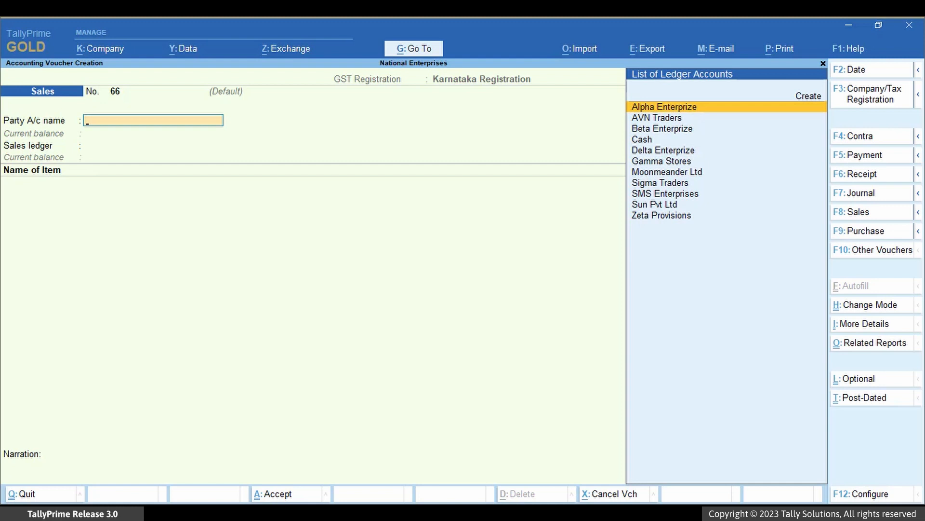
- Jump to the GSTR-1 report through the Go To search
{"action": "left_click", "coordinate": [413, 48]}
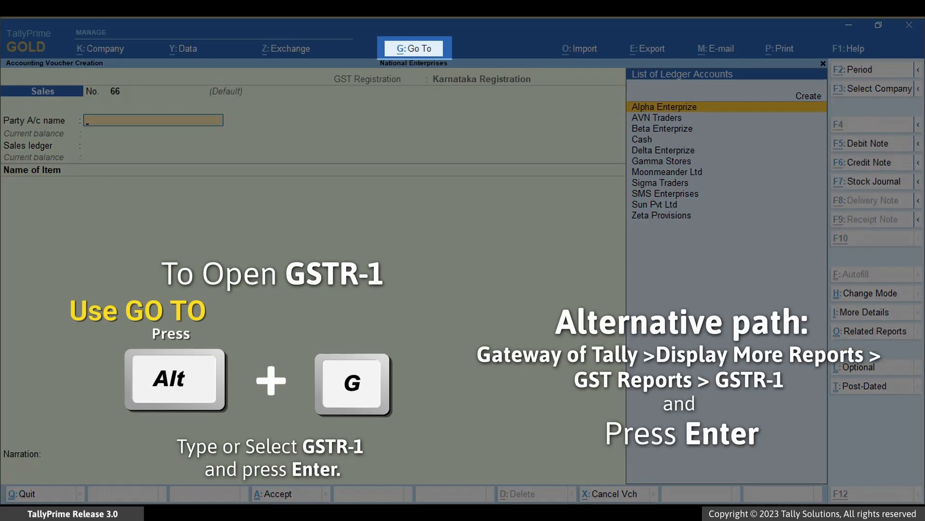
{"action": "key", "text": "alt+g"}
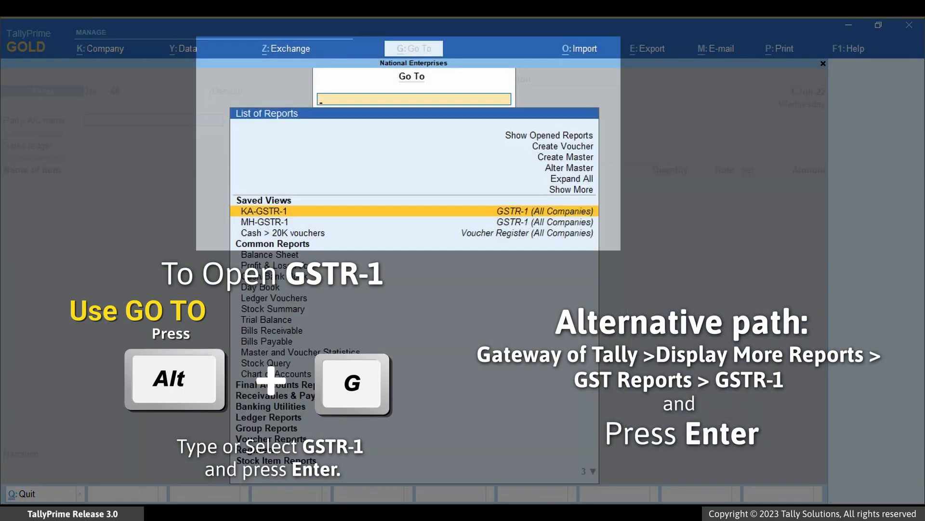
{"action": "type", "text": "Gst"}
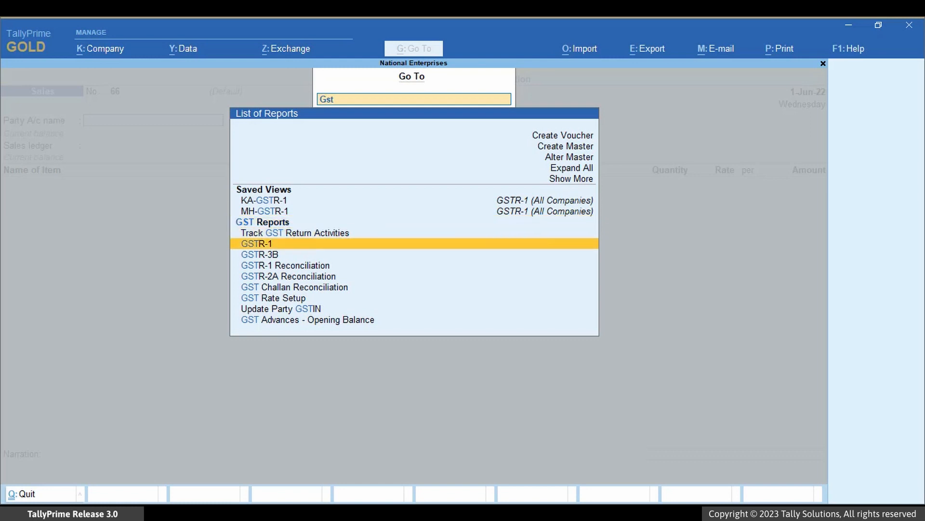
{"action": "left_click", "coordinate": [256, 243]}
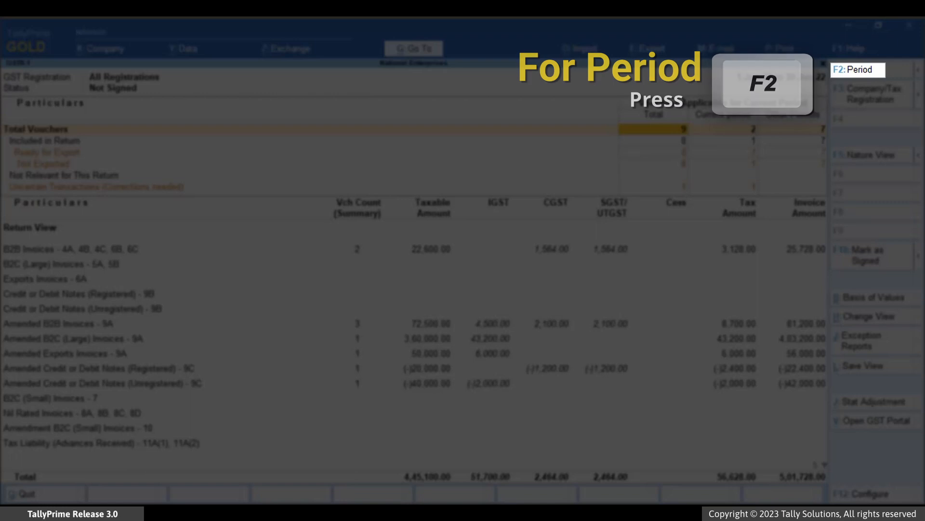
- Set the GSTR-1 period to 1-Jun-22 to 30-Jun-22 and show all registrations
{"action": "key", "text": "f2"}
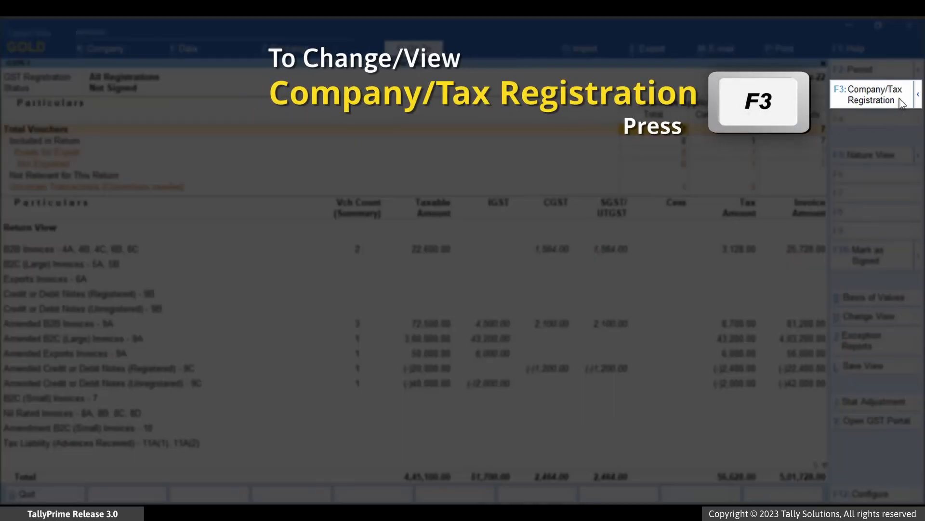
{"action": "key", "text": "f3"}
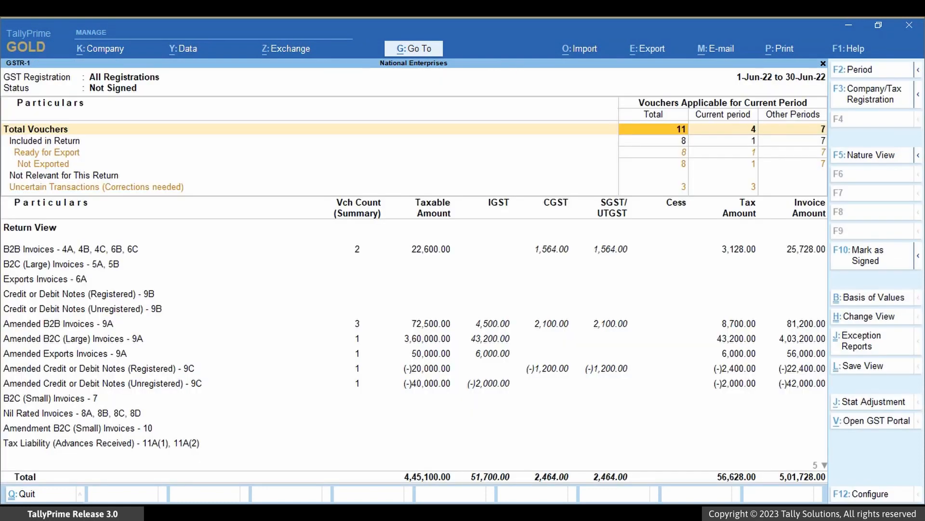
- Drill into Uncertain Transactions and the entry with GST rate details overridden
{"action": "left_click", "coordinate": [97, 186]}
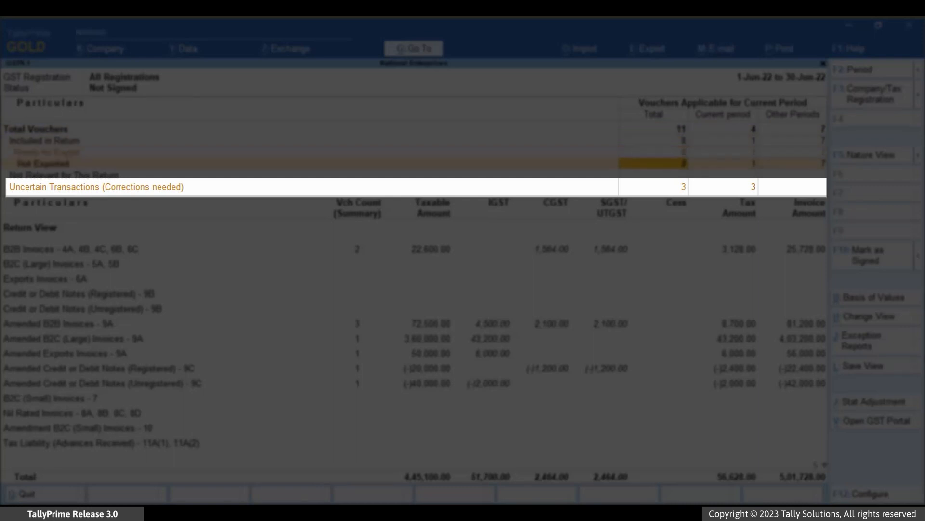
{"action": "left_click", "coordinate": [94, 186]}
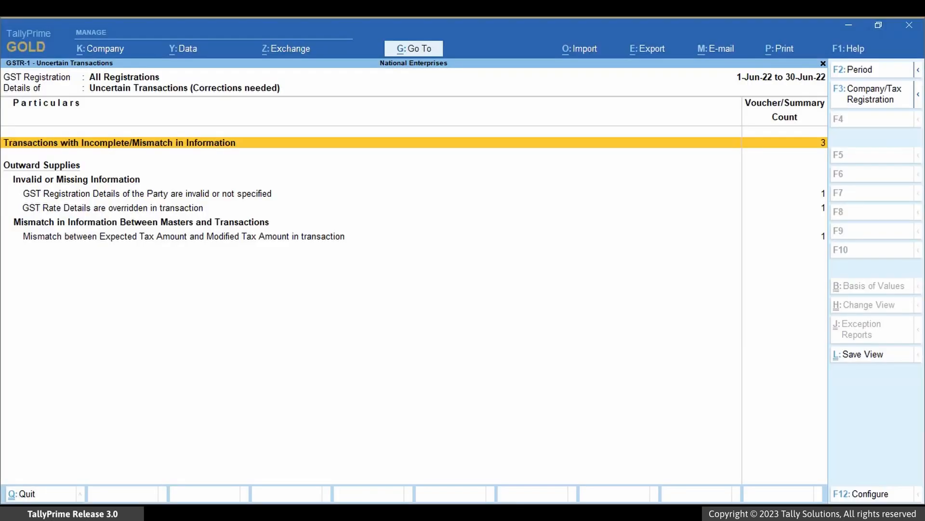
{"action": "left_click", "coordinate": [112, 207]}
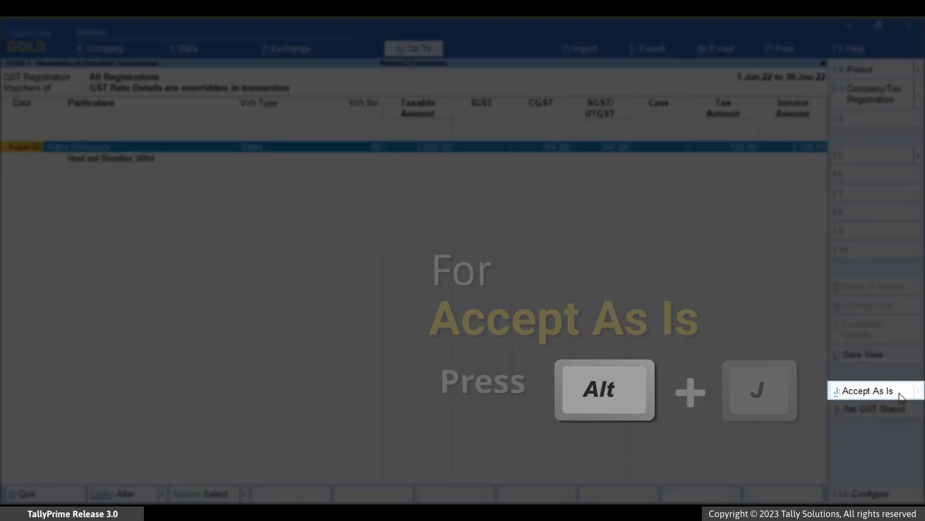
- Accept the overridden-rate transaction as is and confirm with Yes
{"action": "key", "text": "alt+j"}
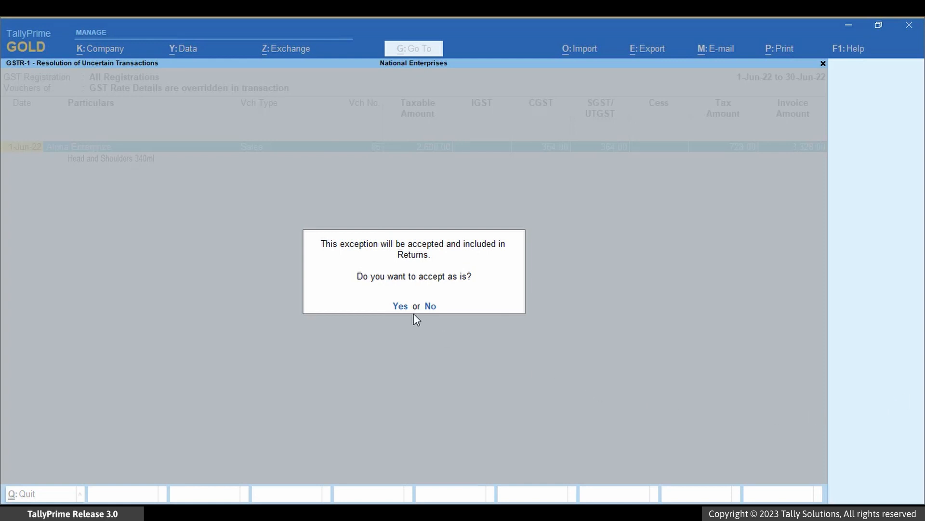
{"action": "left_click", "coordinate": [400, 305]}
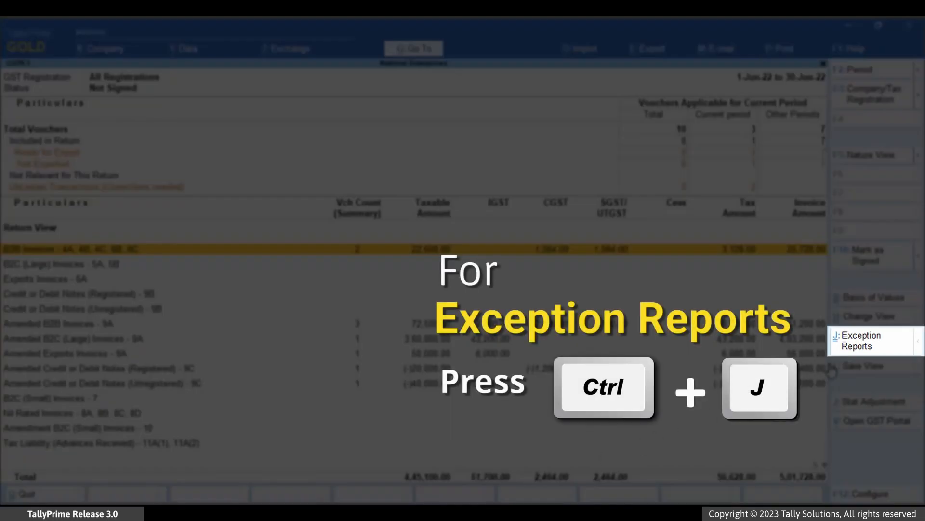
- Show the Transactions Accepted as Valid exception report and list those accepted as is
{"action": "key", "text": "ctrl+j"}
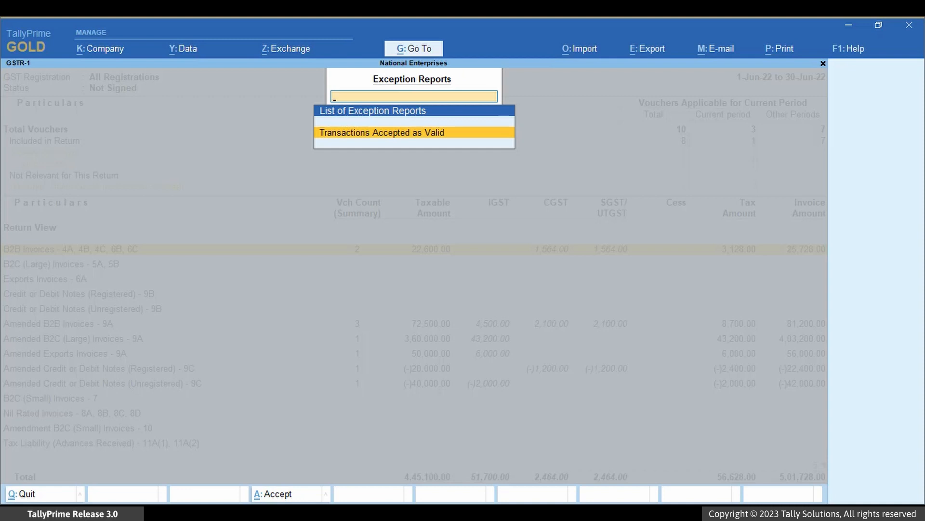
{"action": "left_click", "coordinate": [381, 132]}
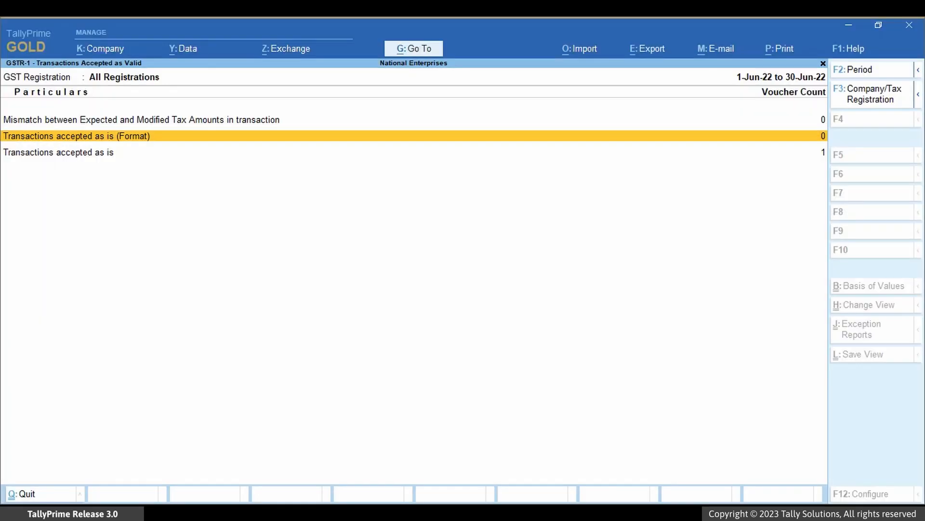
{"action": "key", "text": "down"}
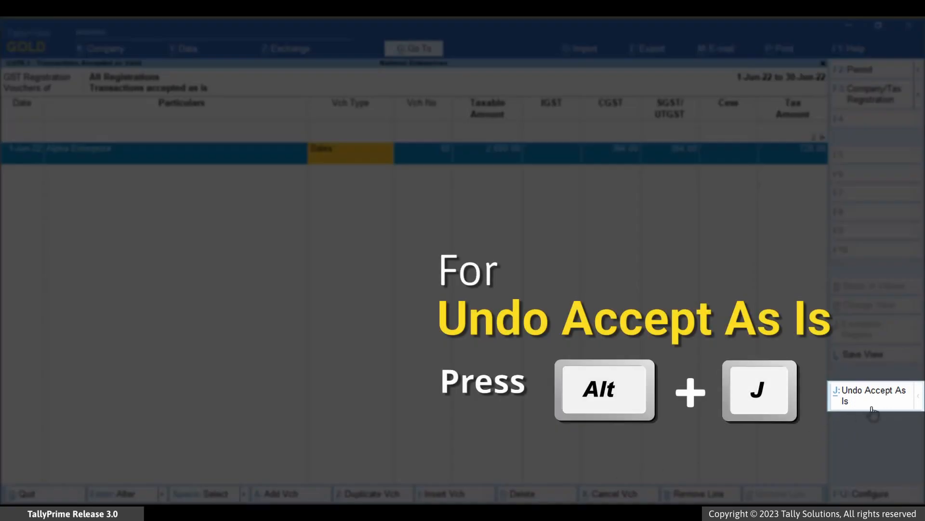
- Undo Accept As Is on the sales voucher and confirm, emptying the accepted list
{"action": "key", "text": "alt+j"}
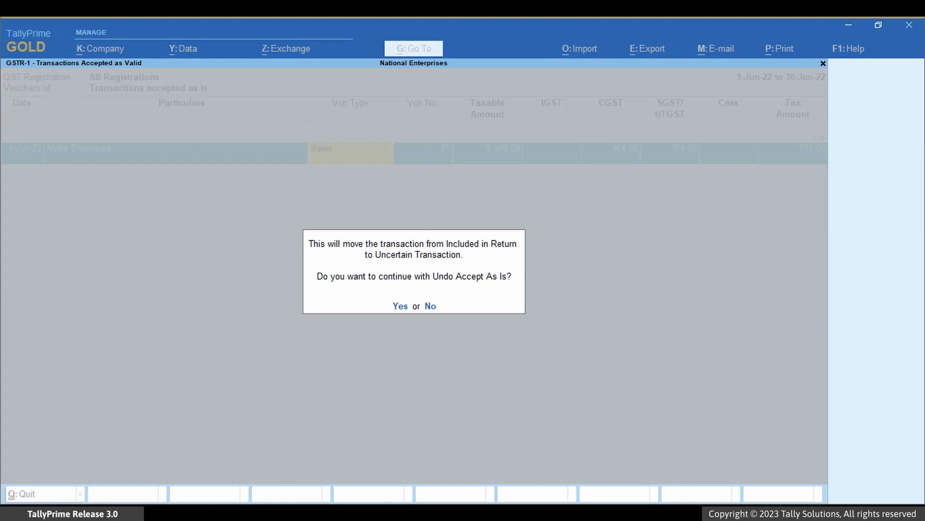
{"action": "left_click", "coordinate": [400, 306]}
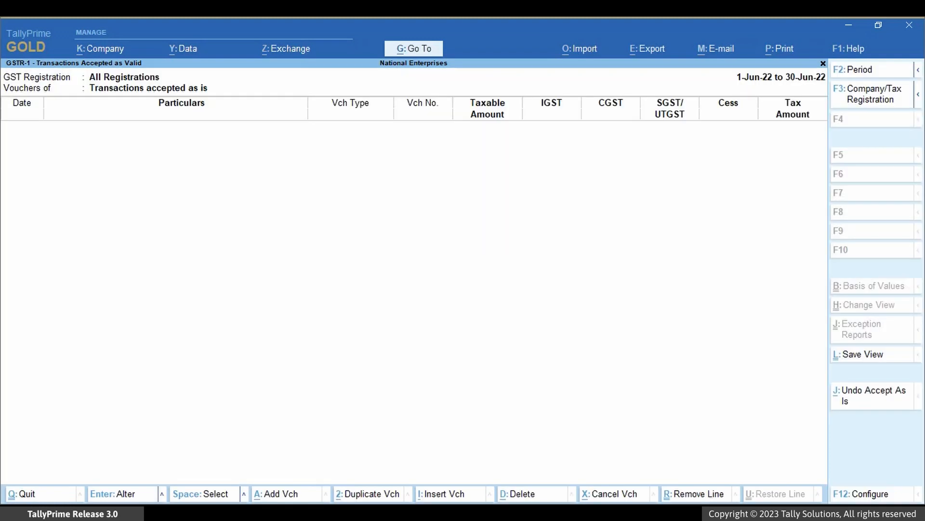